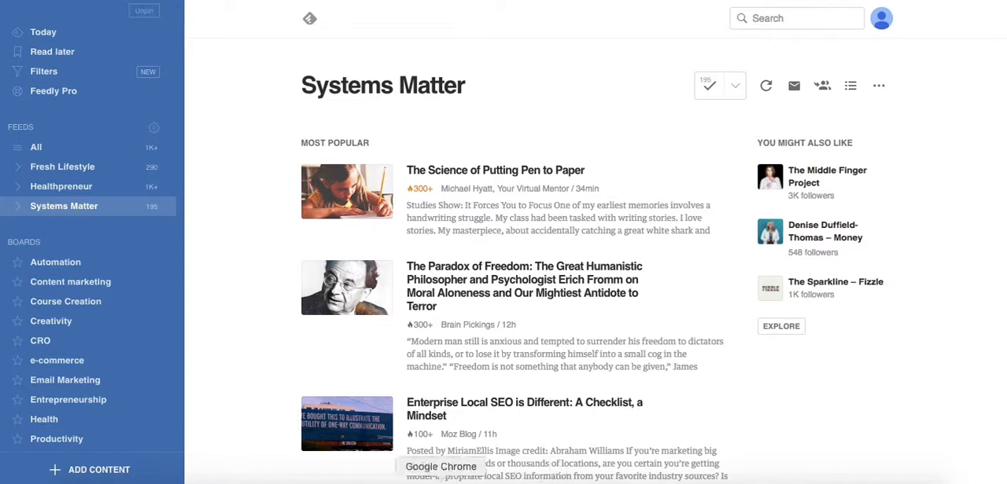
{"action": "mouse_move", "coordinate": [736, 266]}
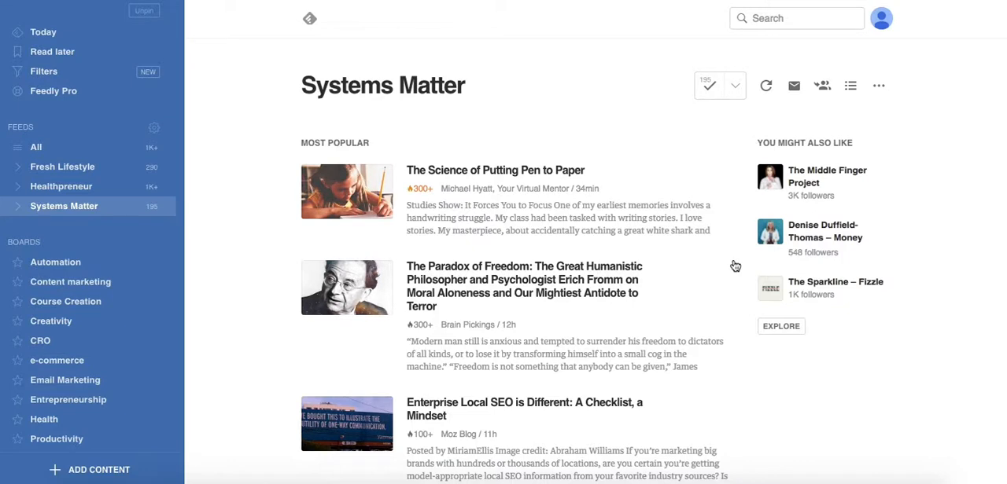
{"action": "mouse_move", "coordinate": [16, 206]}
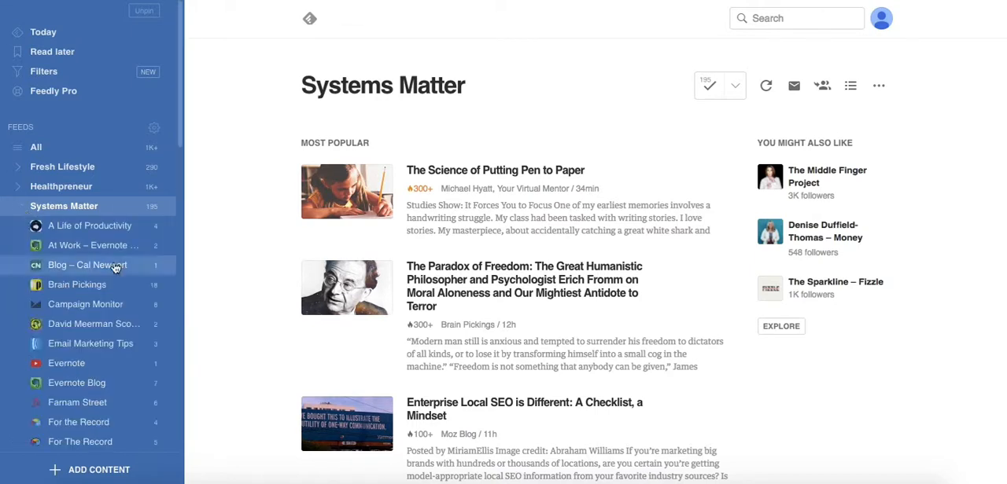
{"action": "scroll", "scroll_direction": "down", "scroll_amount": 3}
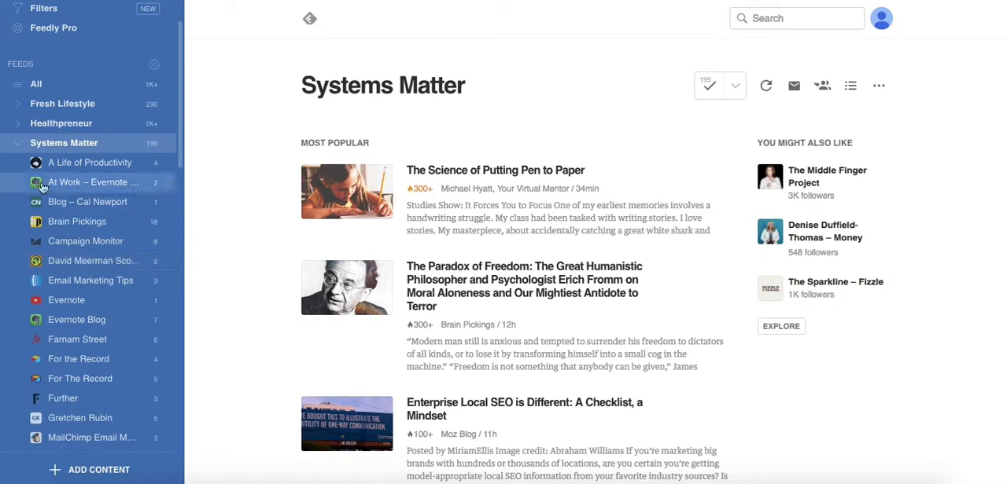
{"action": "mouse_move", "coordinate": [99, 163]}
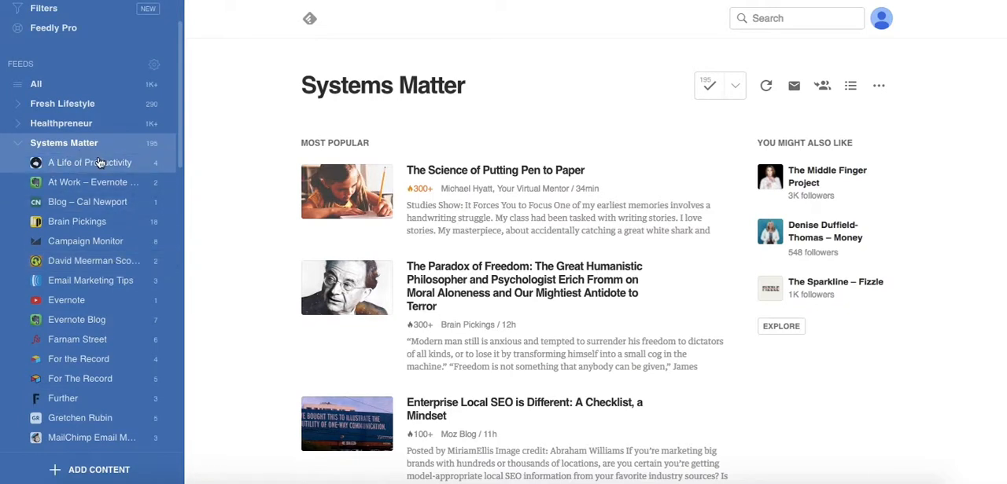
{"action": "scroll", "scroll_direction": "down", "scroll_amount": 3}
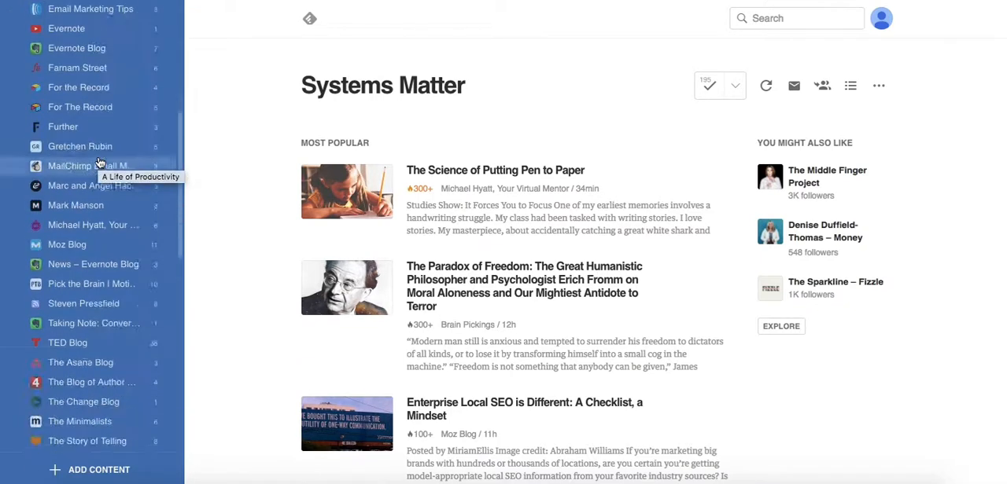
{"action": "scroll", "scroll_direction": "down", "scroll_amount": 3}
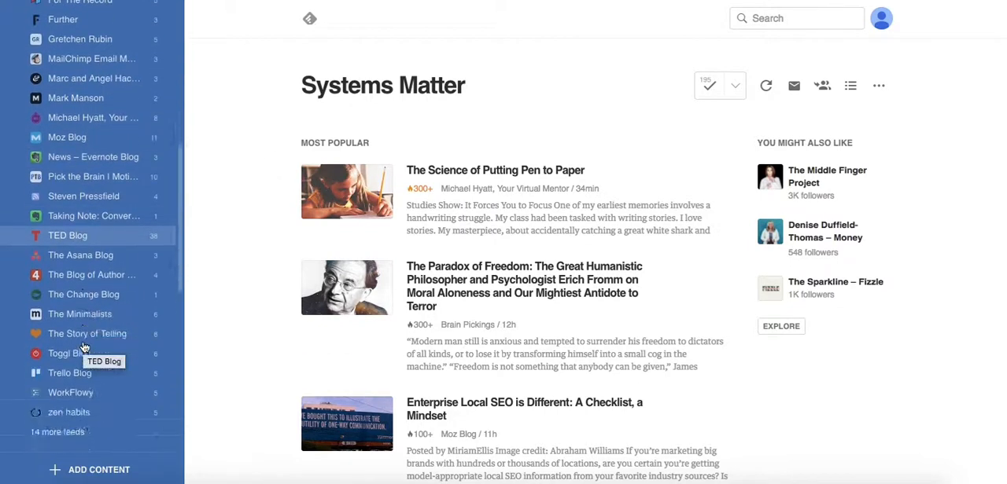
{"action": "scroll", "scroll_direction": "down", "scroll_amount": 3}
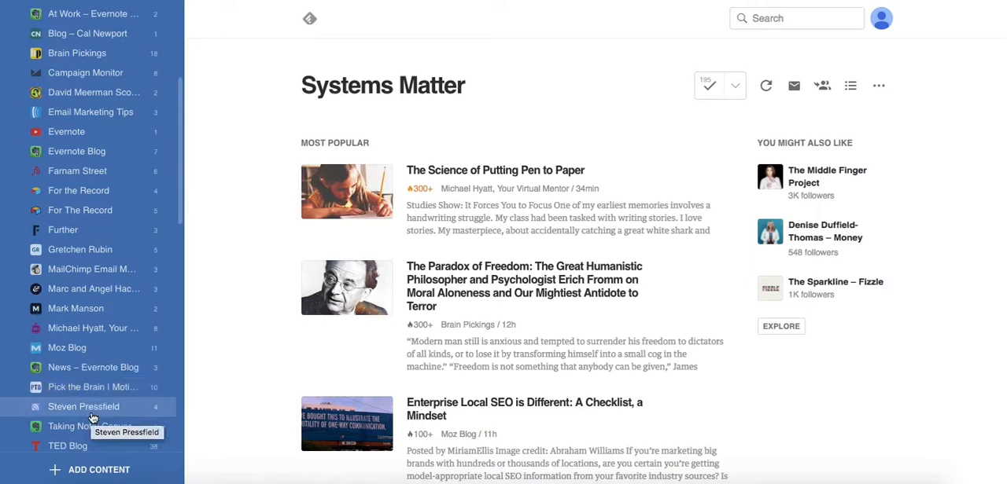
{"action": "scroll", "scroll_direction": "down", "scroll_amount": 3}
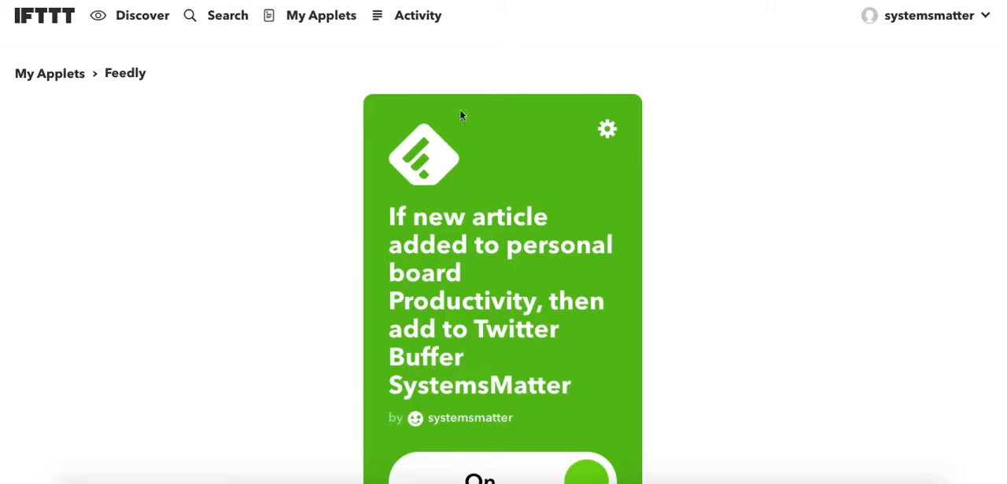
Scroll to the applet sending new Productivity board articles to the SystemsMatter Twitter Buffer
{"action": "scroll", "scroll_direction": "down", "scroll_amount": 3}
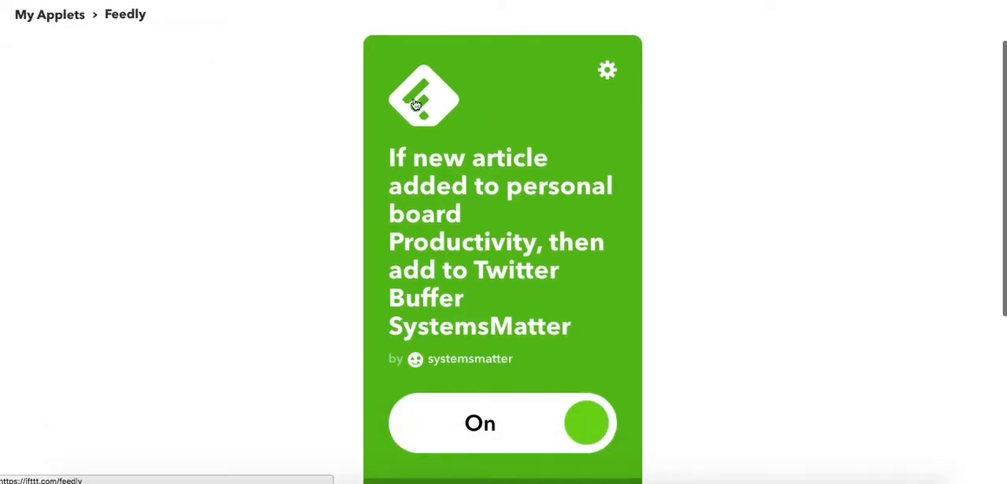
{"action": "scroll", "scroll_direction": "down", "scroll_amount": 3}
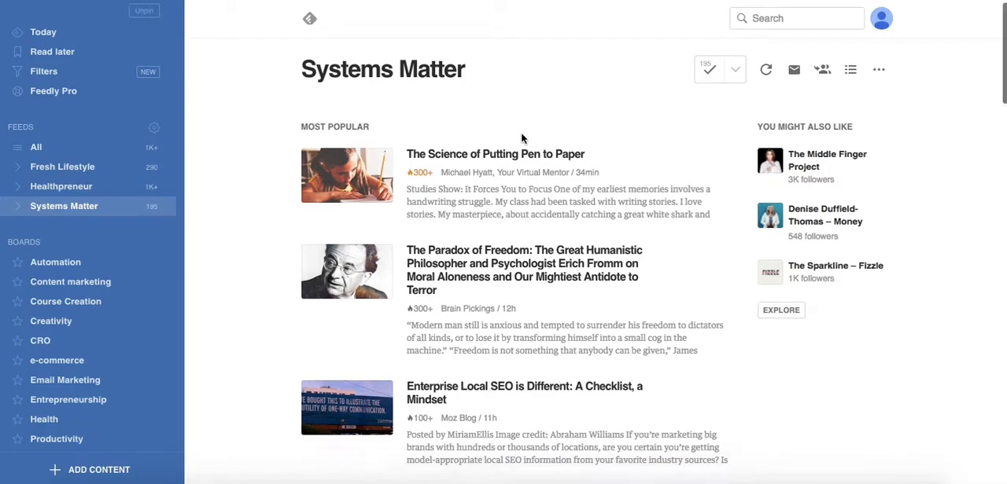
Bring up the board choices for 'The Marketing Funnel is Dead' article to save it to Productivity
{"action": "scroll", "scroll_direction": "down", "scroll_amount": 3}
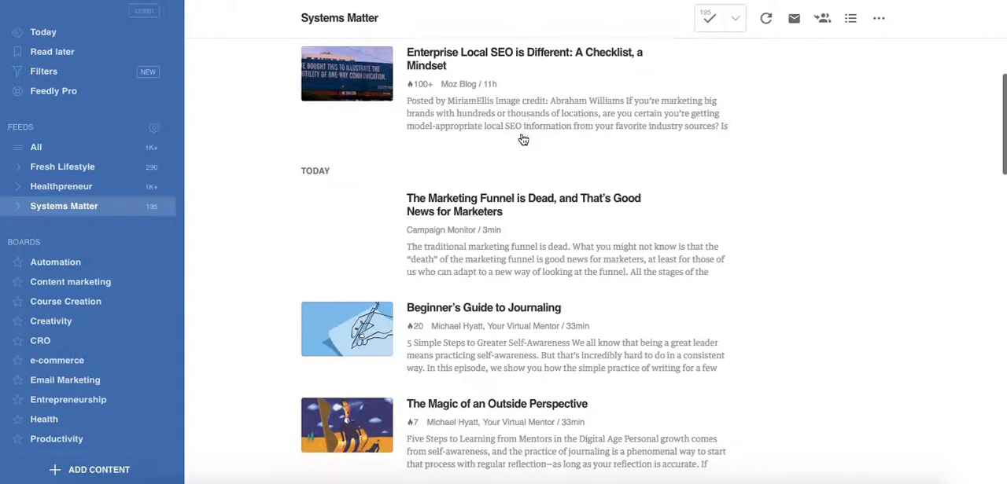
{"action": "scroll", "scroll_direction": "down", "scroll_amount": 3}
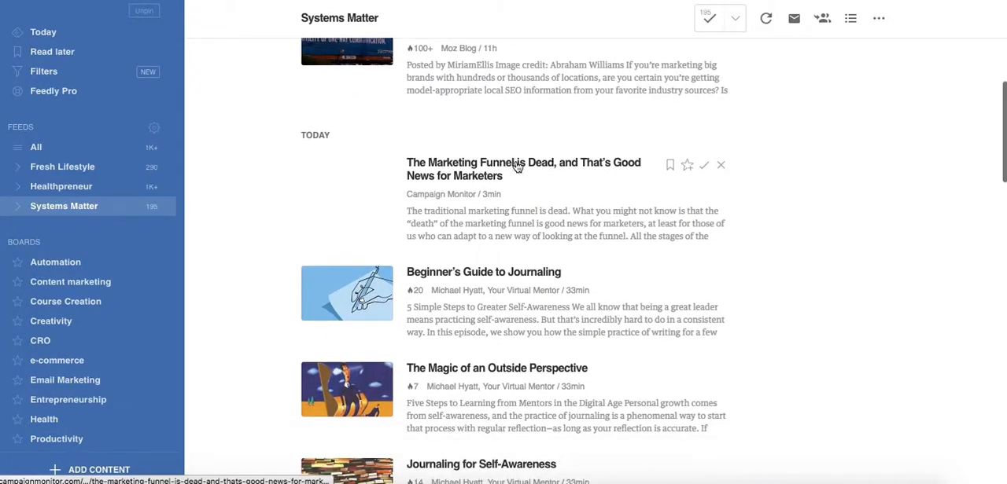
{"action": "mouse_move", "coordinate": [523, 162]}
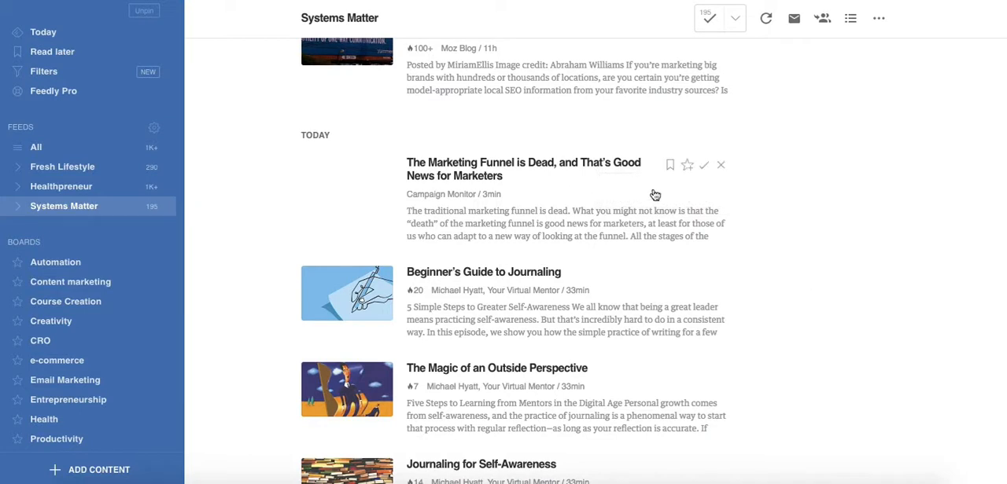
{"action": "left_click", "coordinate": [686, 164]}
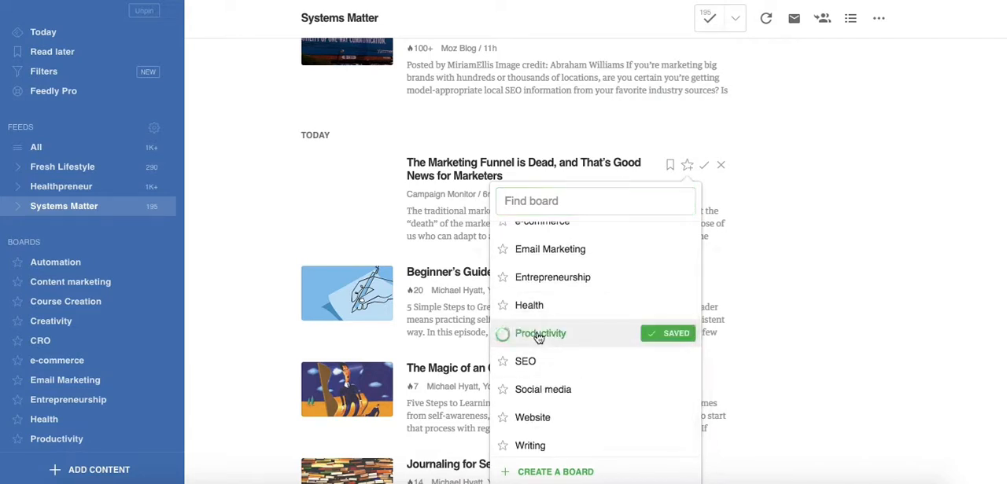
{"action": "left_click", "coordinate": [503, 333]}
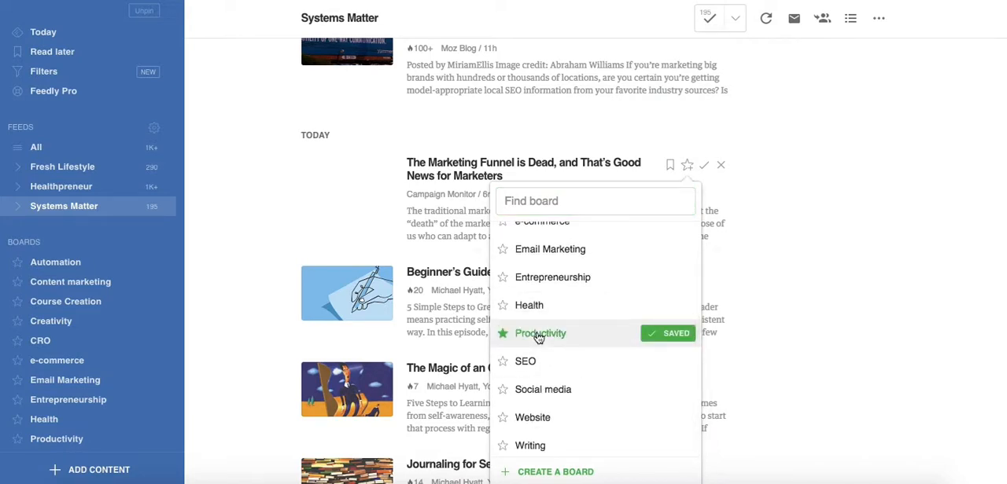
{"action": "mouse_move", "coordinate": [773, 305]}
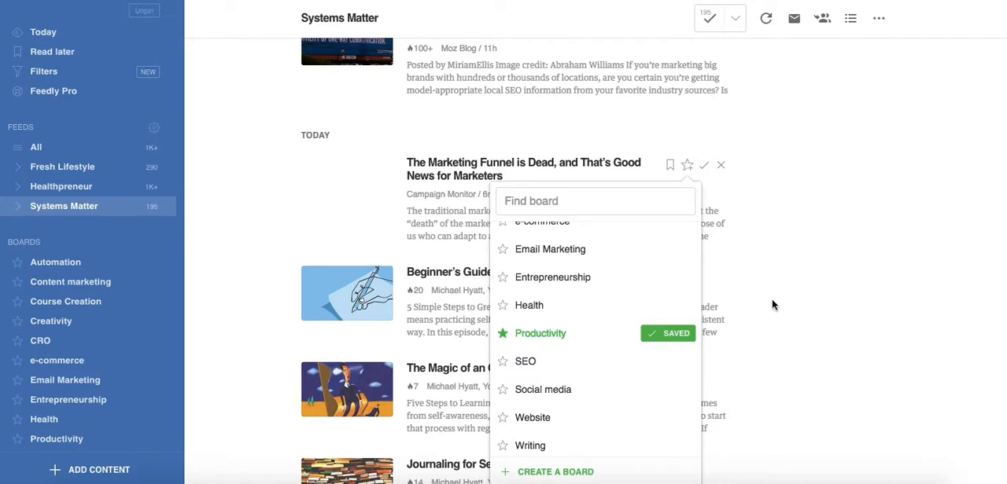
{"action": "mouse_move", "coordinate": [598, 229]}
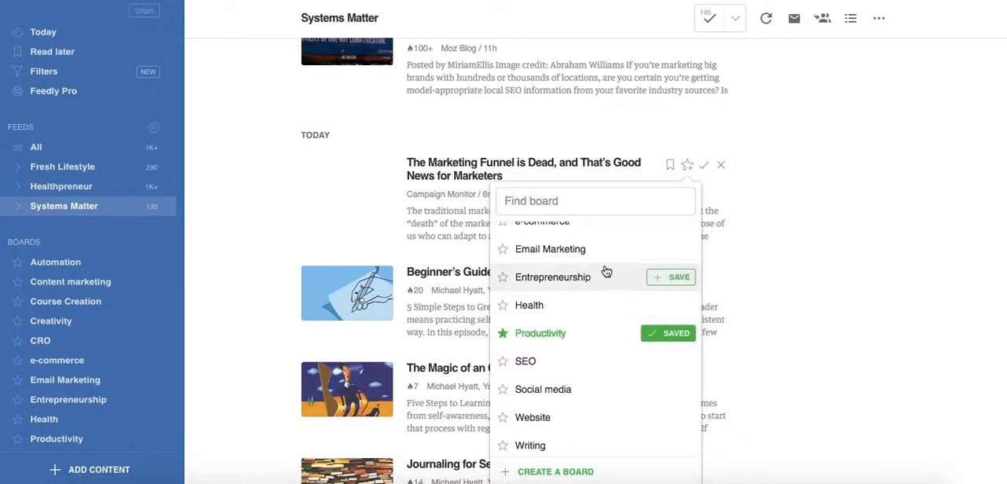
{"action": "mouse_move", "coordinate": [600, 271]}
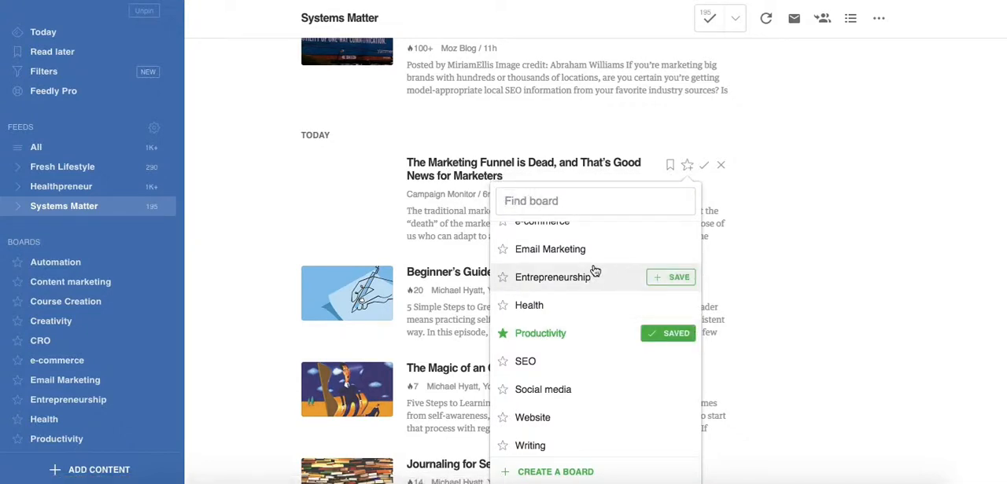
{"action": "mouse_move", "coordinate": [582, 249]}
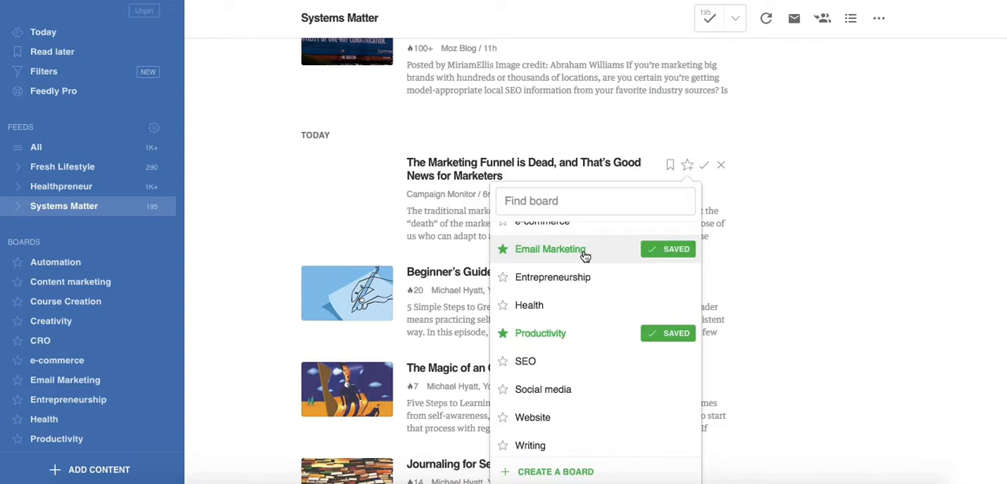
Mark the marketing funnel article as Saved on the Email Marketing board as well
{"action": "scroll", "scroll_direction": "down", "scroll_amount": 3}
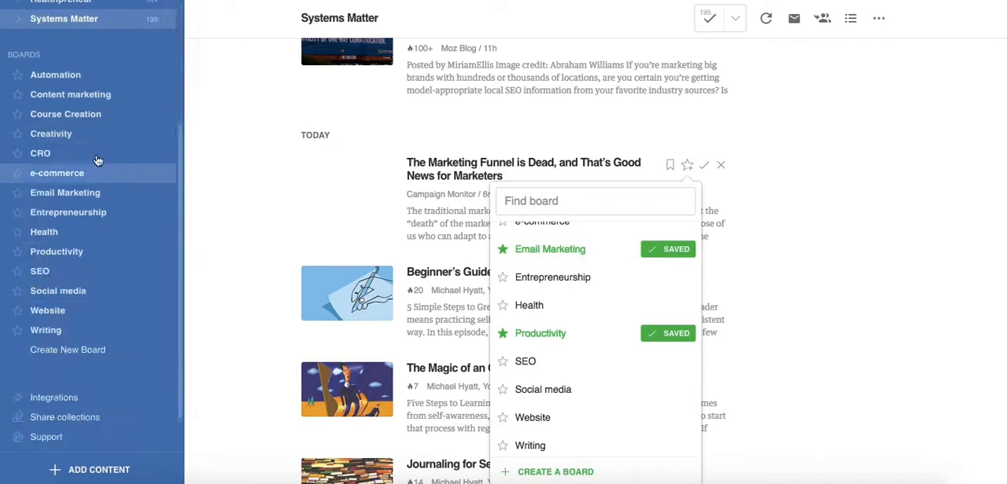
{"action": "mouse_move", "coordinate": [65, 193]}
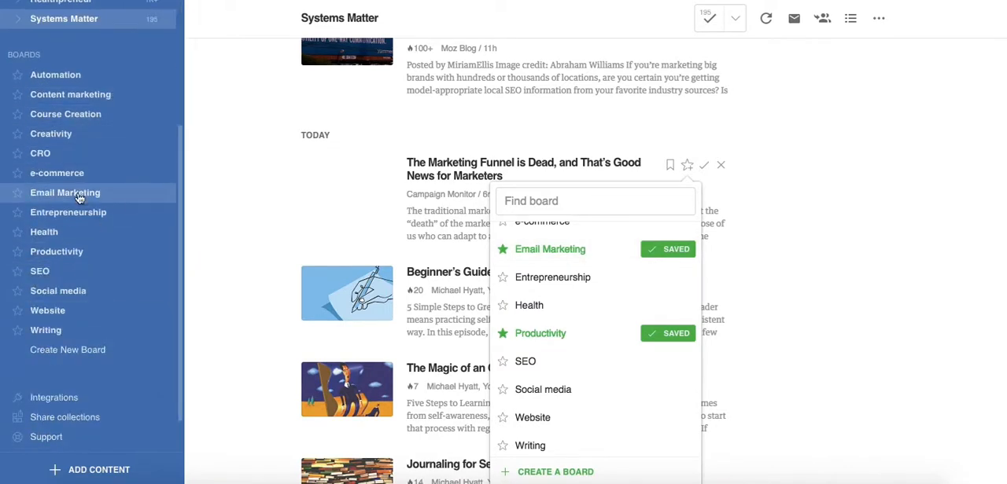
{"action": "left_click", "coordinate": [720, 165]}
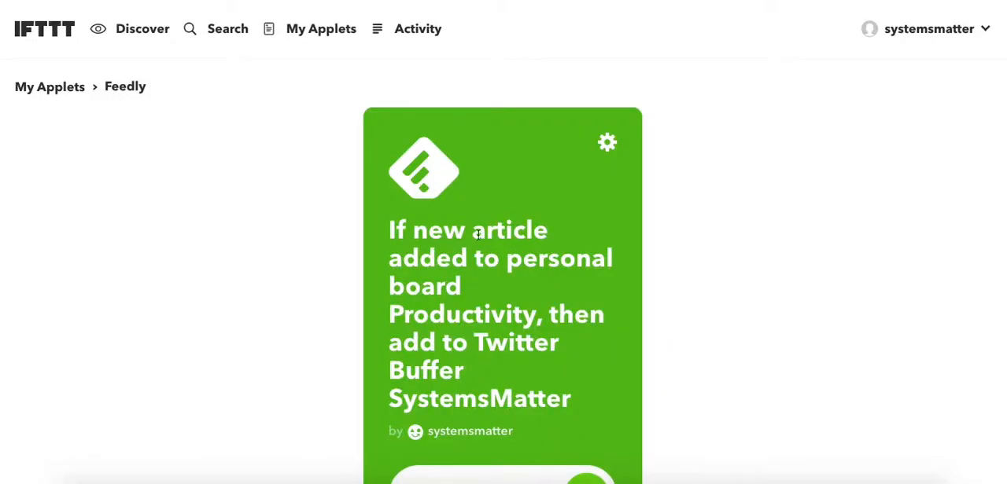
{"action": "scroll", "scroll_direction": "down", "scroll_amount": 3}
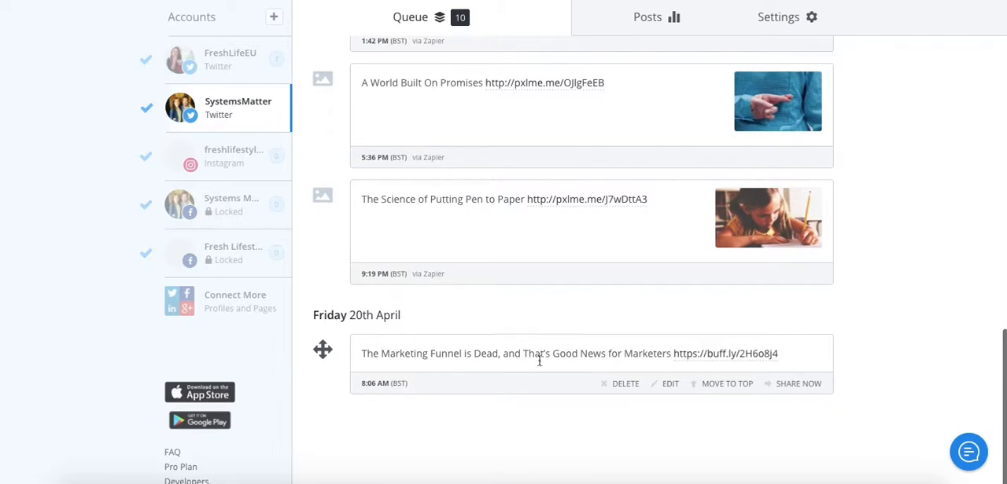
{"action": "mouse_move", "coordinate": [635, 353]}
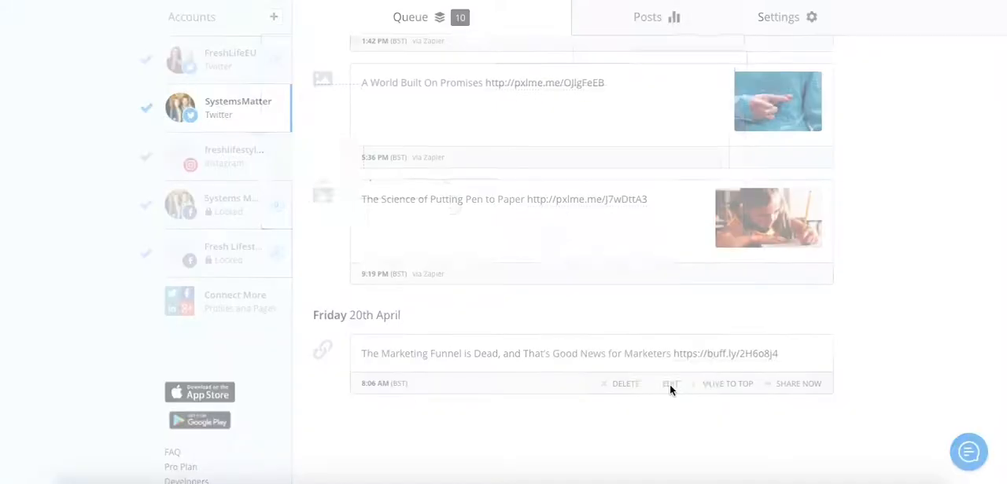
Edit the queued Marketing Funnel tweet to add #EmailMarketing after the link and save it
{"action": "left_click", "coordinate": [670, 384]}
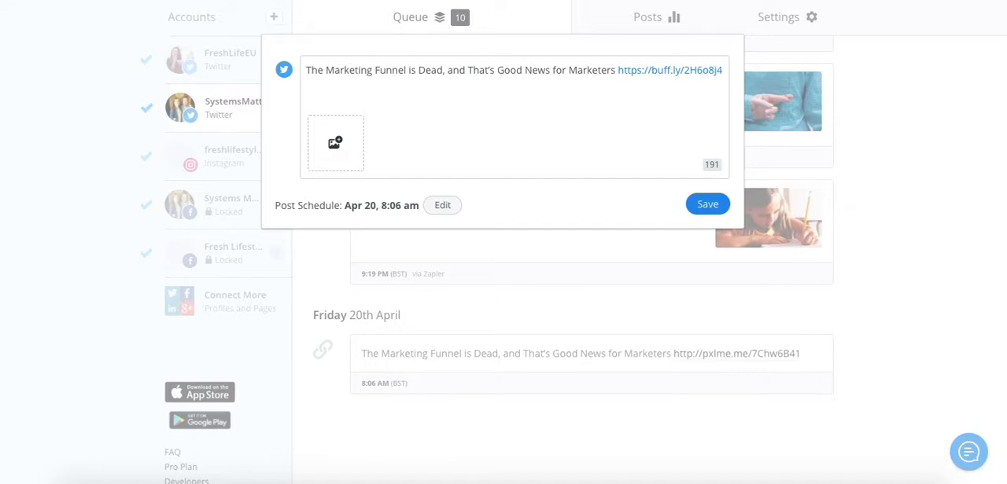
{"action": "type", "text": "#emailmar"}
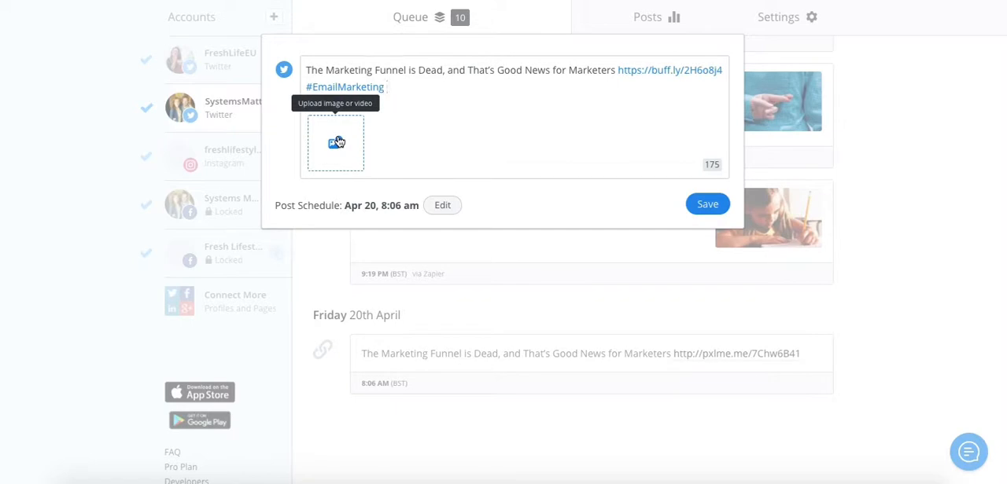
{"action": "left_click", "coordinate": [705, 204]}
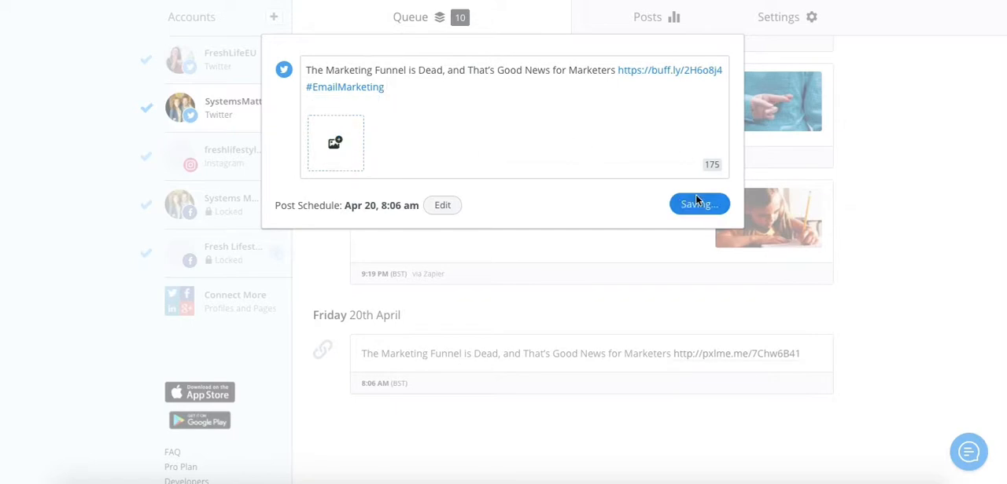
{"action": "left_click", "coordinate": [698, 204]}
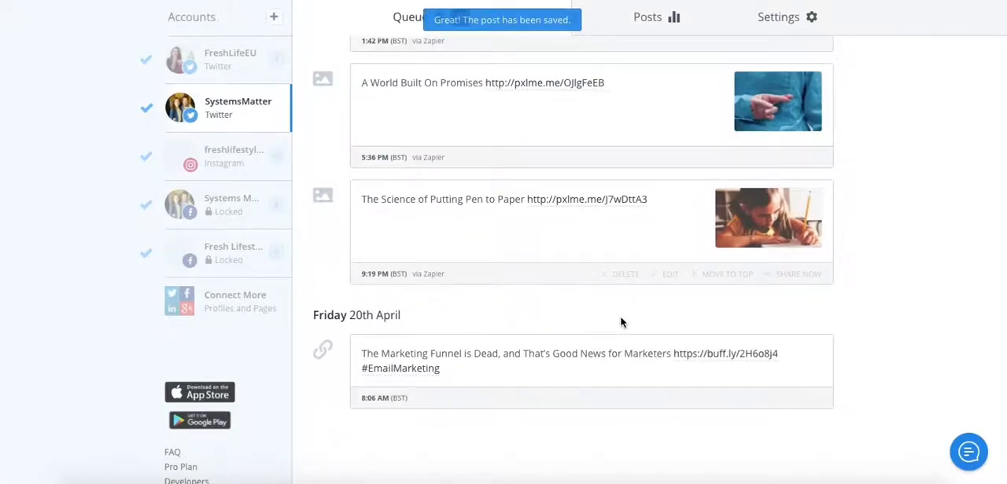